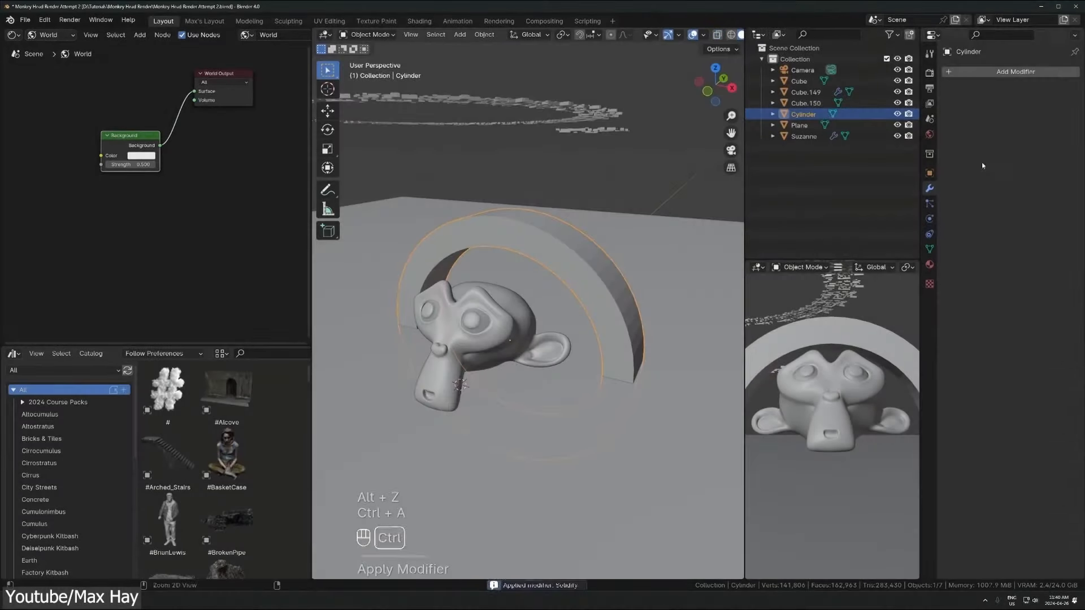
# - Apply the Solidify modifier to the ring cylinder permanently, then bring up remesh options for the VR-sculpted arm
pyautogui.press('Tab')
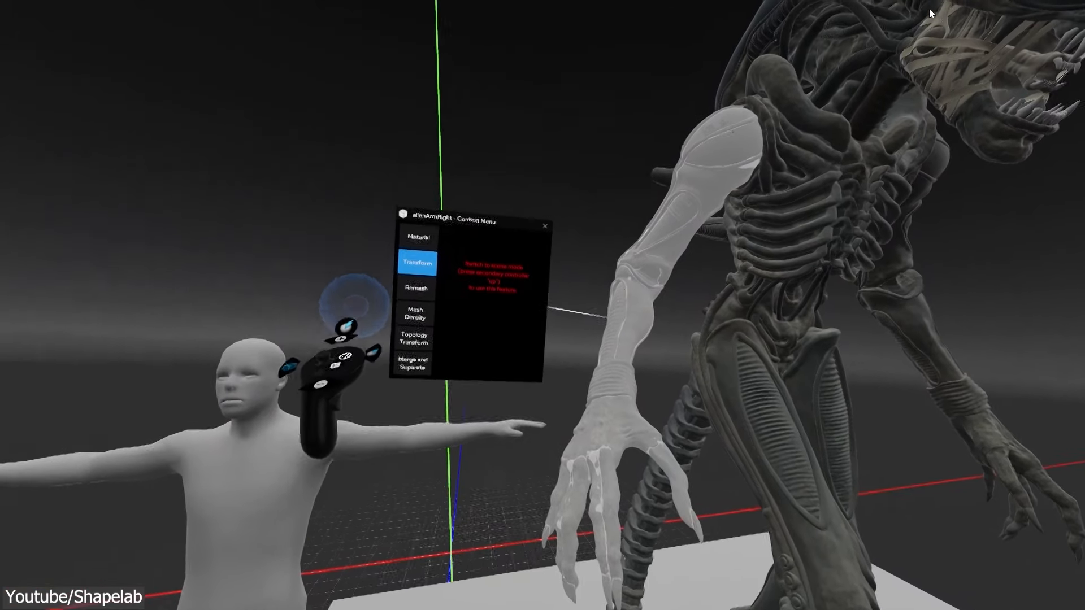
pyautogui.click(418, 303)
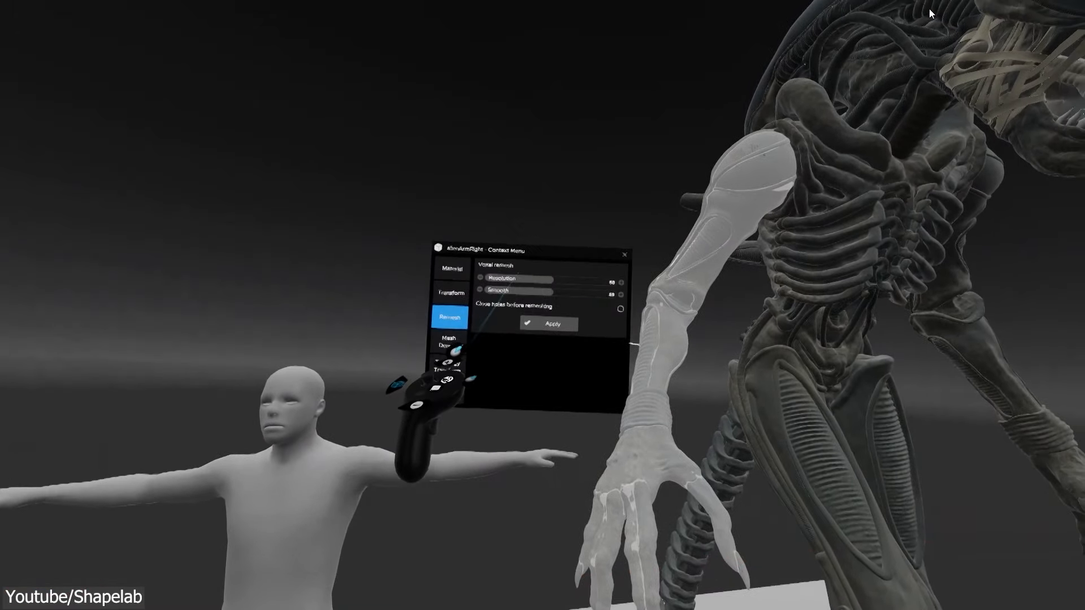
pyautogui.click(547, 323)
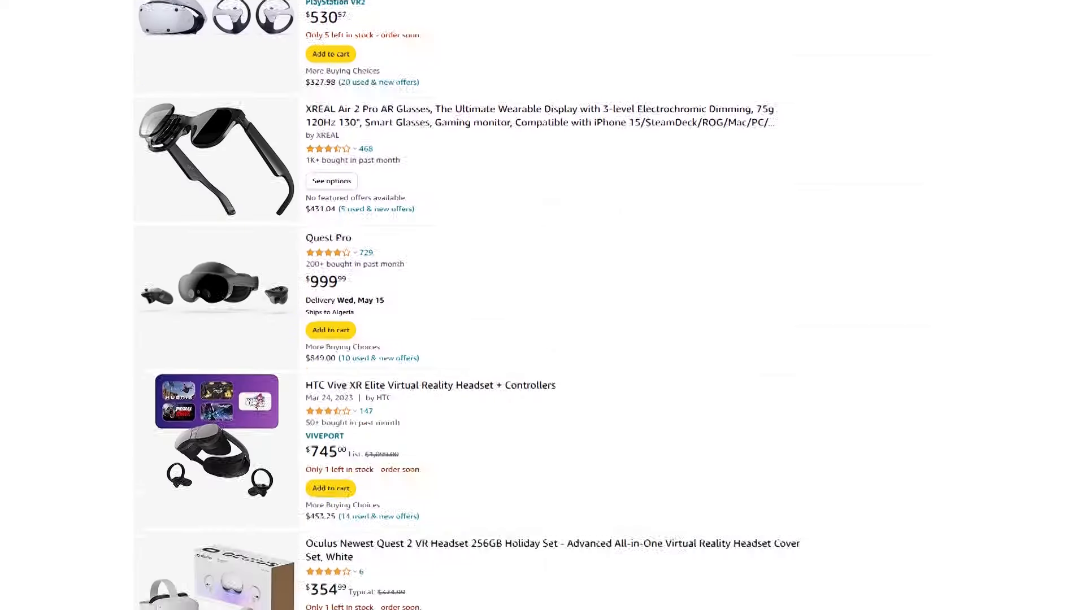
pyautogui.scroll(-3)
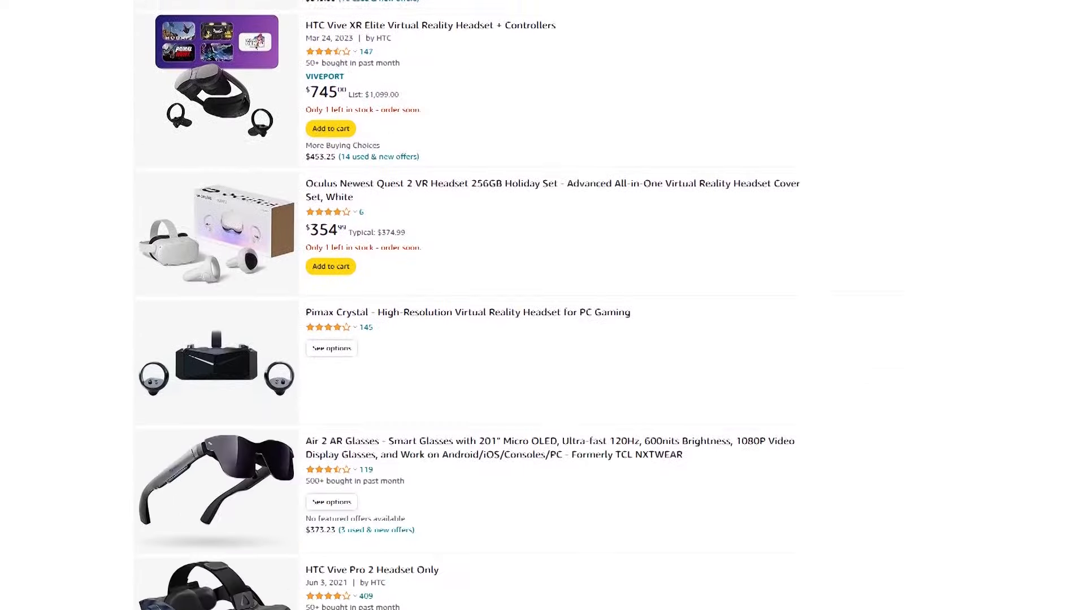
pyautogui.scroll(-3)
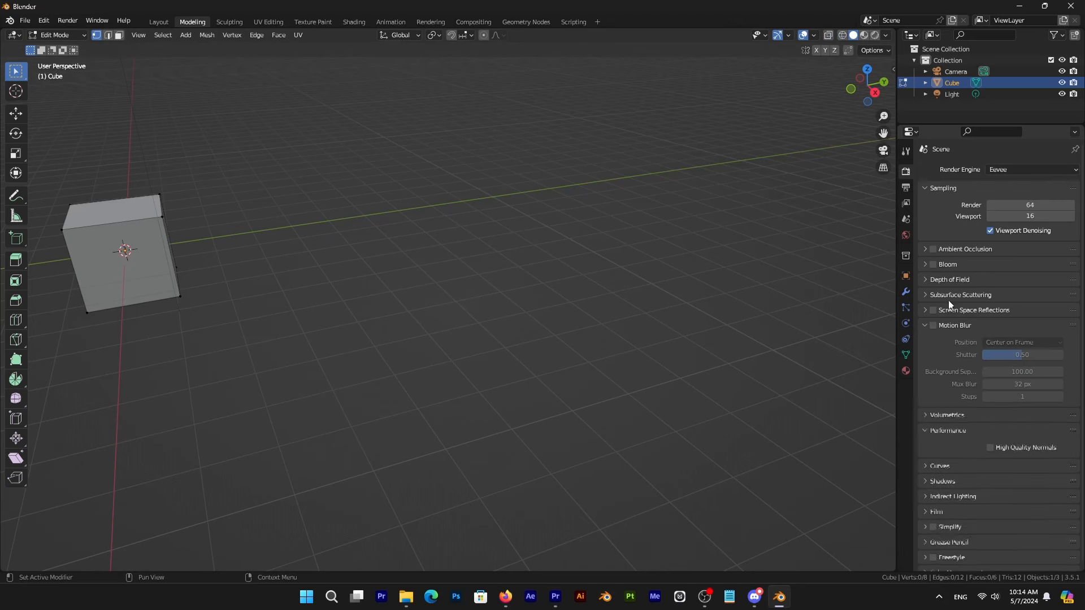
# - Expand the Depth of Field panel in Render Properties for the default cube scene (Eevee engine)
pyautogui.click(924, 279)
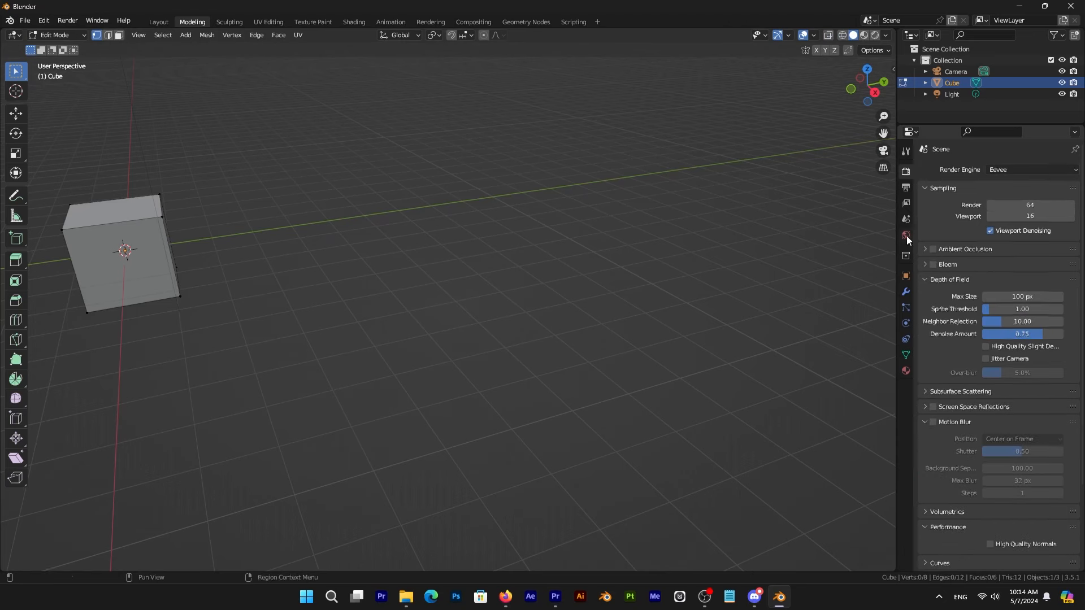